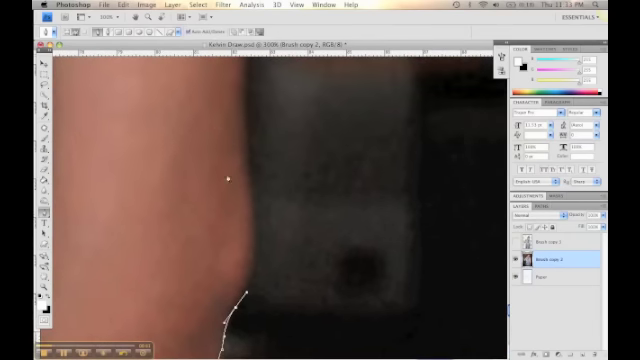
Trace the cut-out outline tightly along the edge of the man's arm
left_click(238, 130)
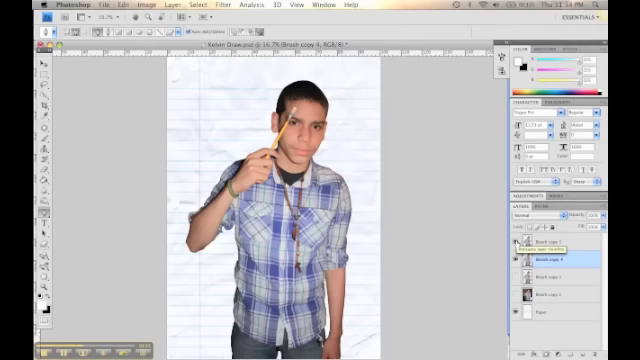
Bring up the filter list for the man's copy layer to reach Poster Edges
left_click(556, 248)
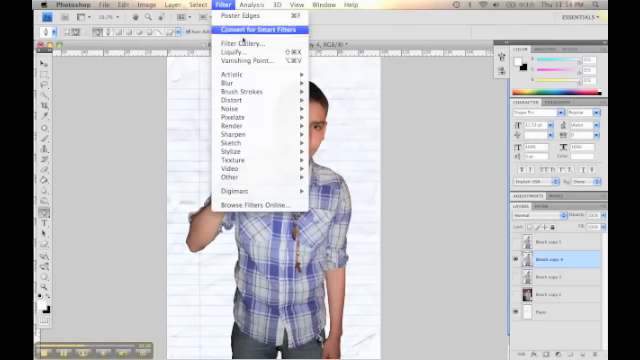
mouse_move(240, 48)
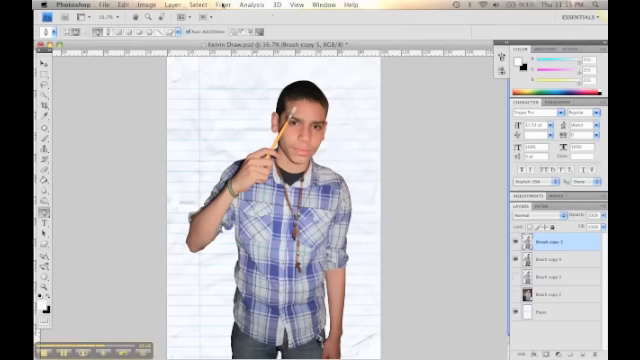
Desaturate the top copy and run Find Edges on it for a pencil-sketch look
left_click(116, 6)
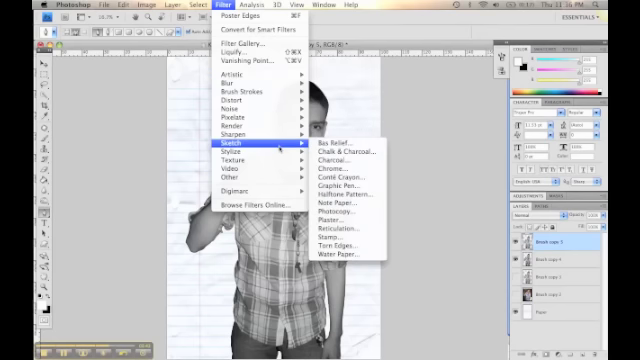
mouse_move(252, 154)
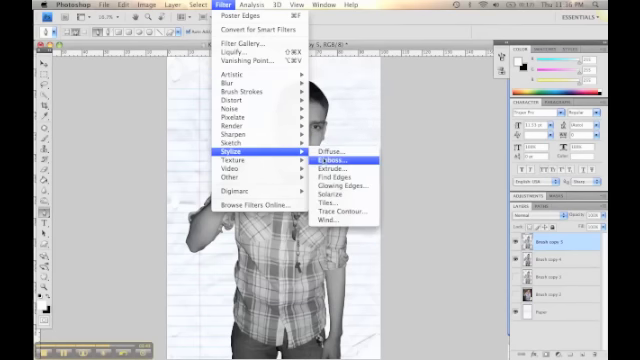
left_click(342, 160)
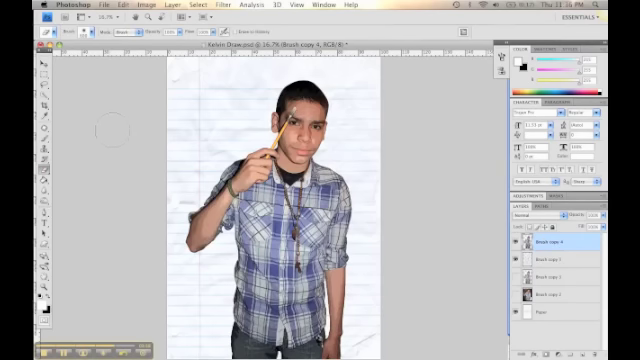
mouse_move(384, 150)
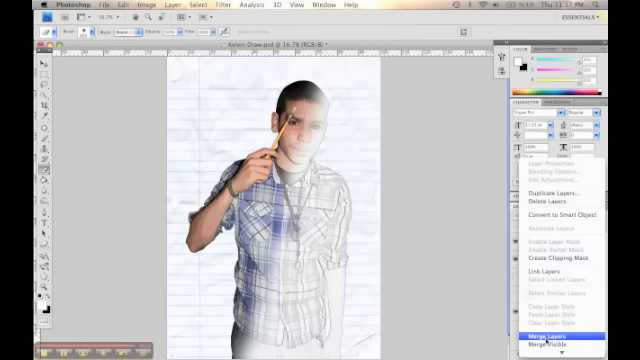
Merge the sketch and painted layers of the man into one layer
left_click(546, 336)
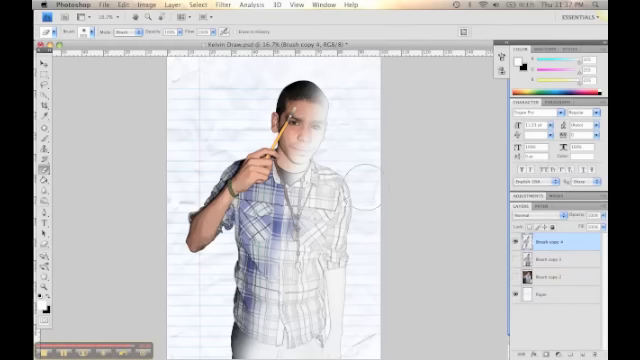
mouse_move(480, 240)
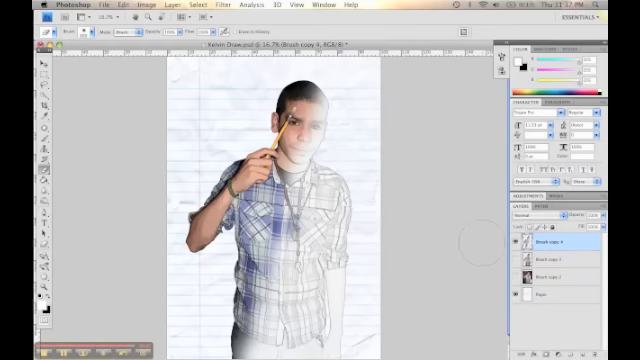
mouse_move(390, 230)
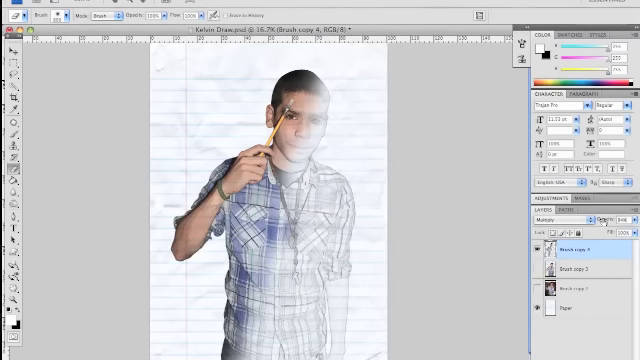
mouse_move(156, 118)
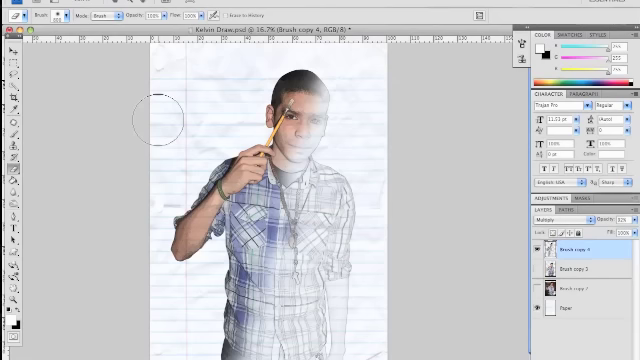
mouse_move(444, 248)
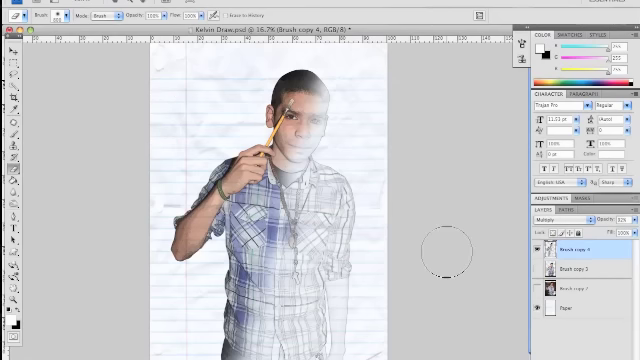